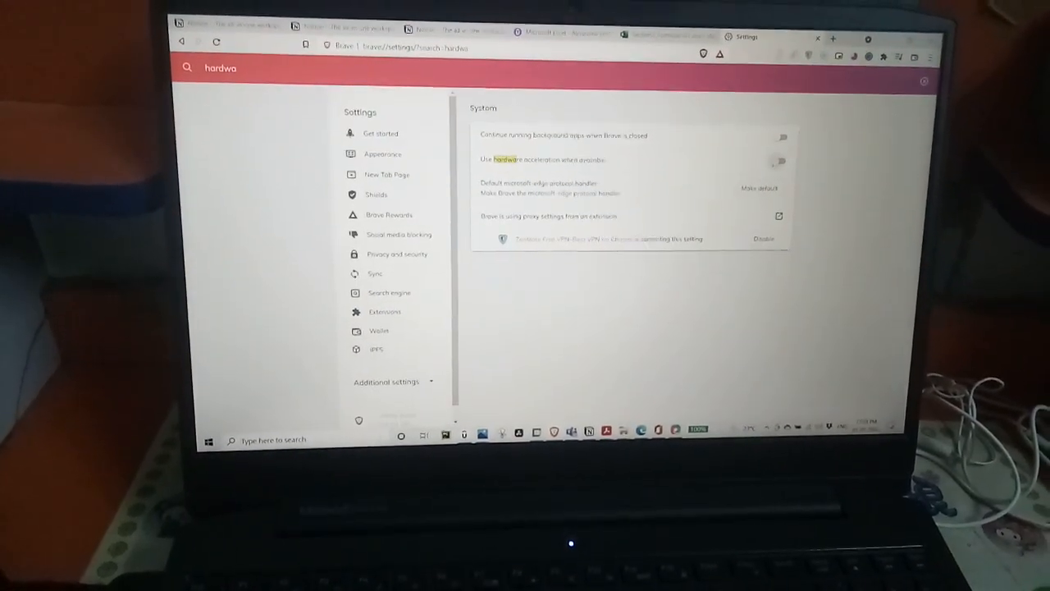
Search Brave settings for 'hardware' to reveal the hardware acceleration option.
click(930, 56)
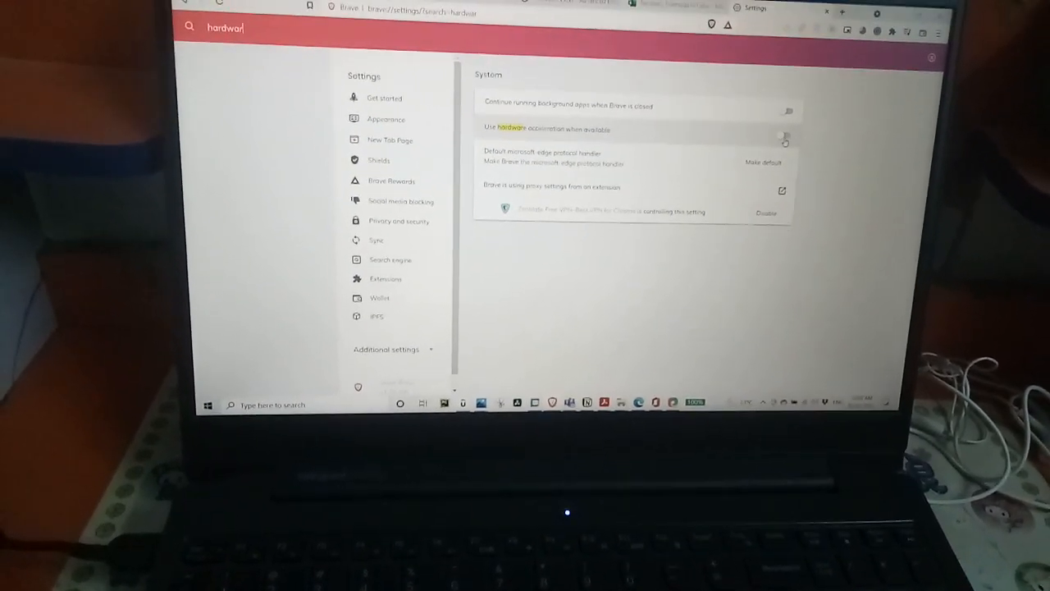
Switch 'Use hardware acceleration when available' off in Brave's System settings.
click(784, 136)
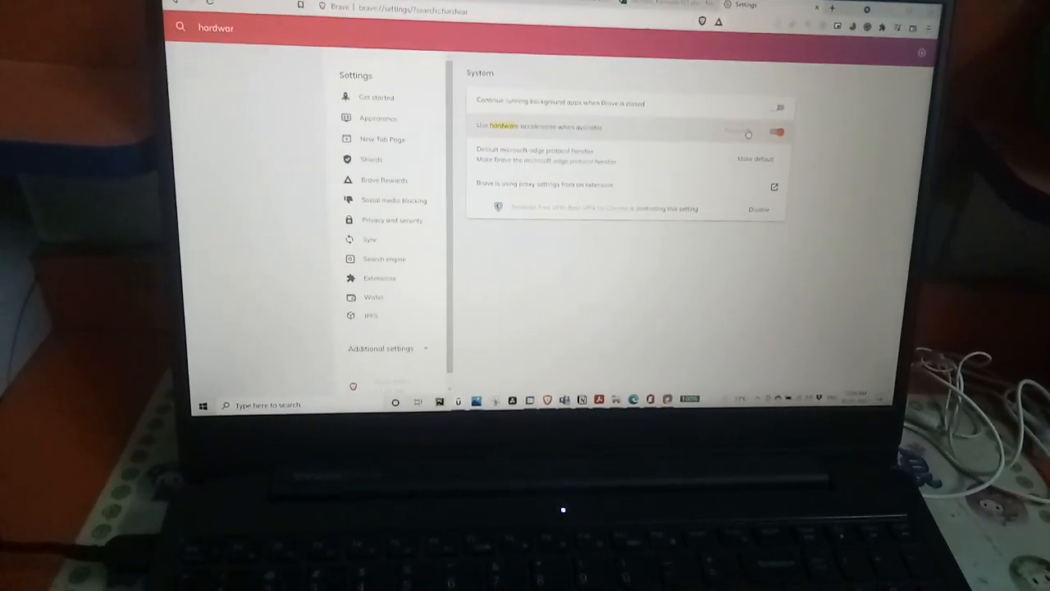
click(776, 133)
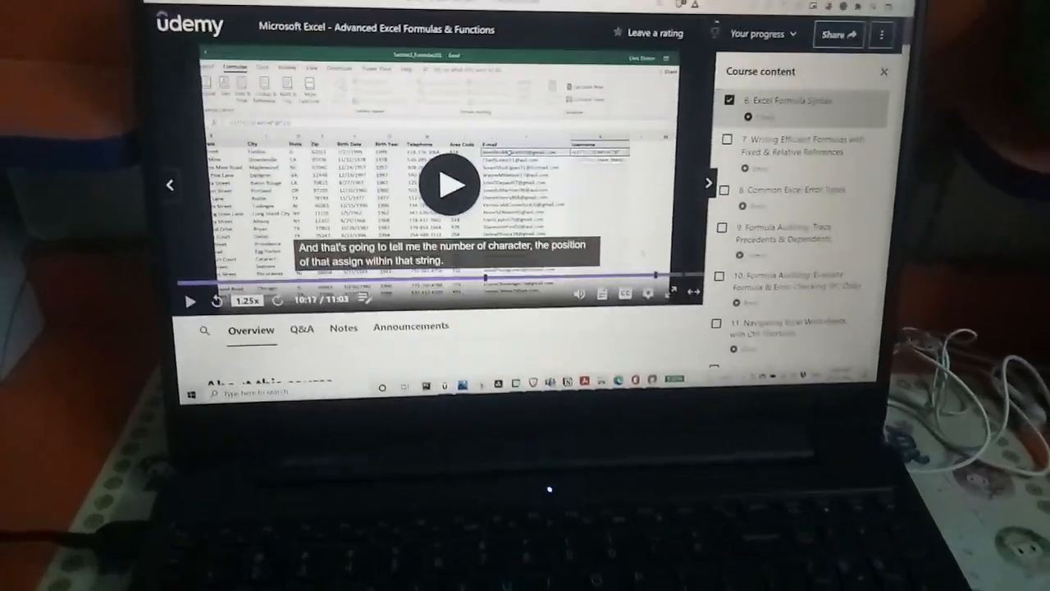
Expand the Udemy Excel formulas lecture video to full screen.
click(672, 293)
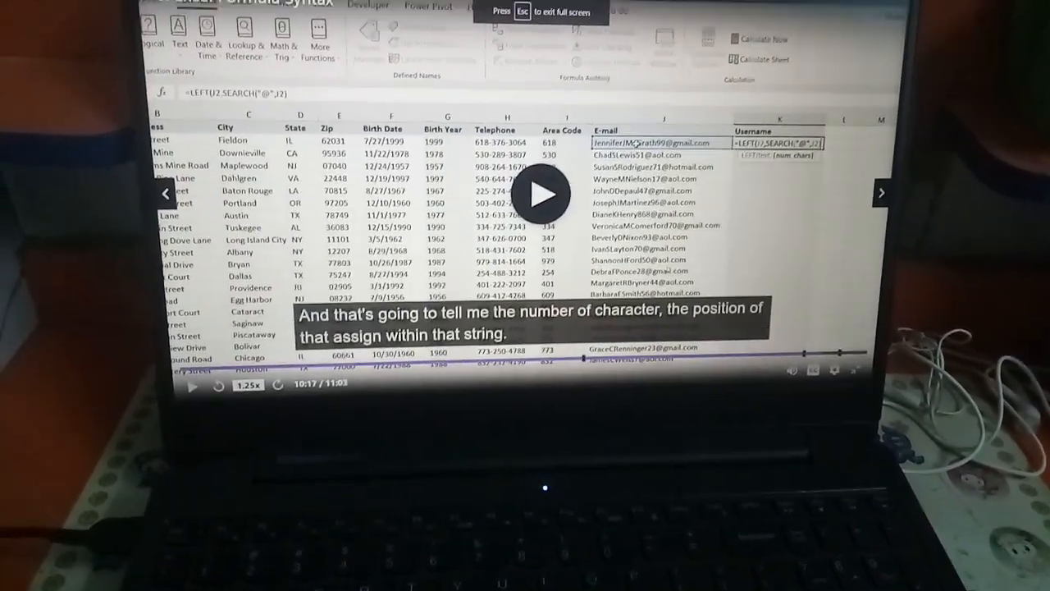